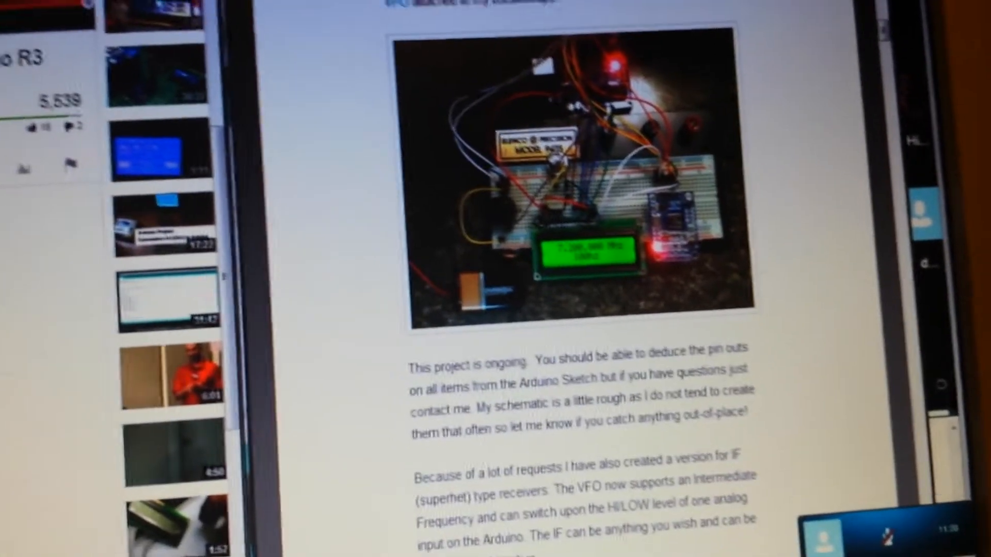
scroll(down, 3)
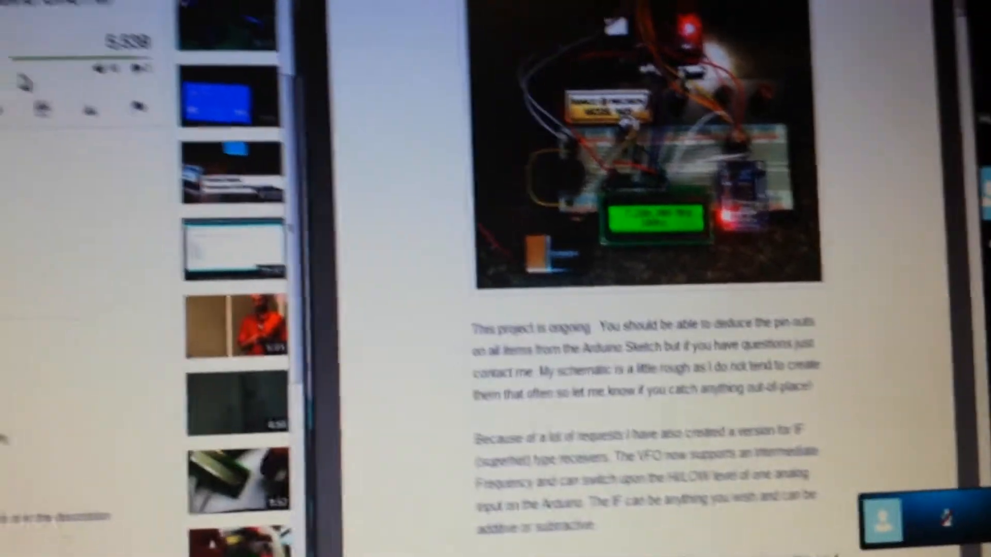
scroll(down, 3)
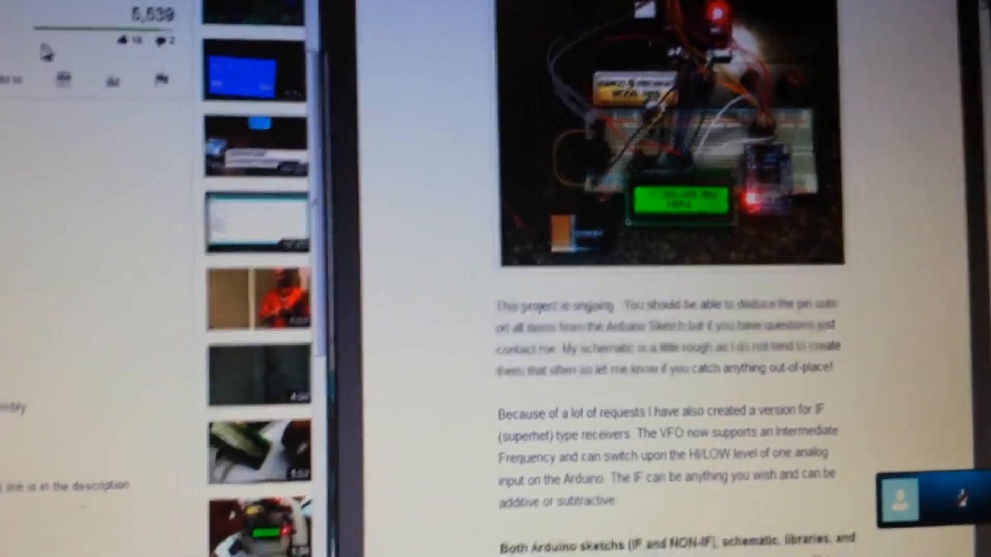